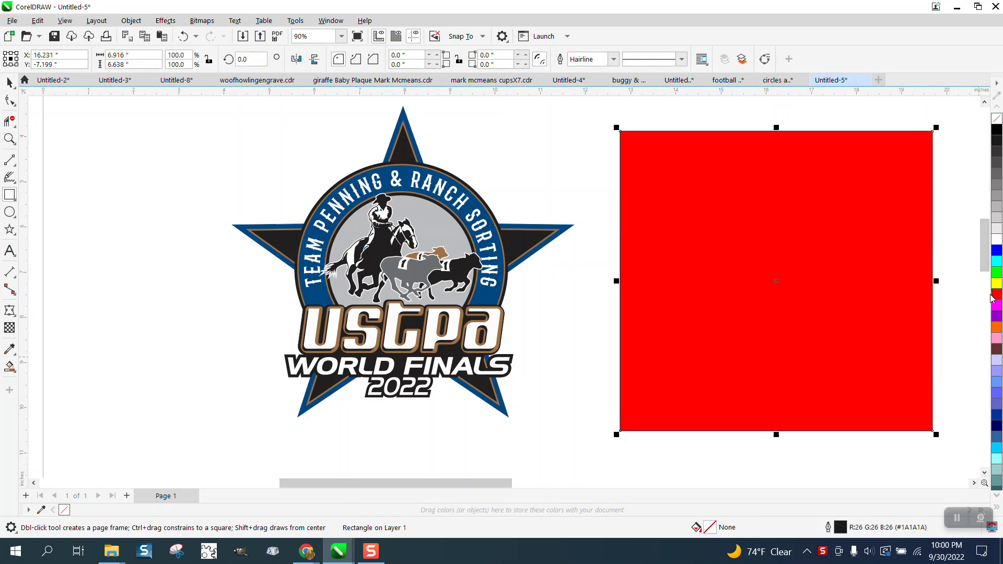
Step: Send the red square to the back, accepting the move to another layer
{"action": "left_click", "coordinate": [131, 21]}
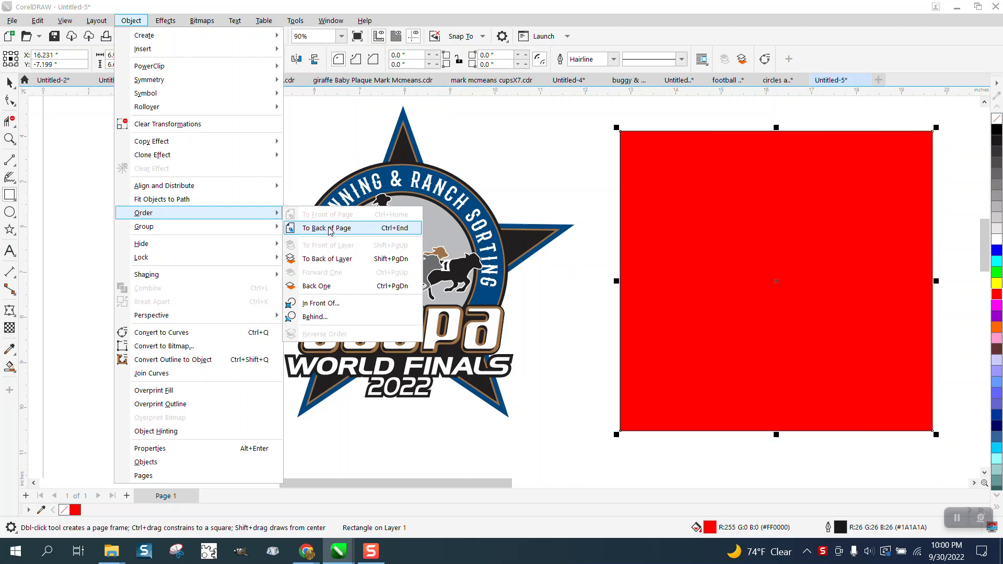
{"action": "left_click", "coordinate": [327, 228]}
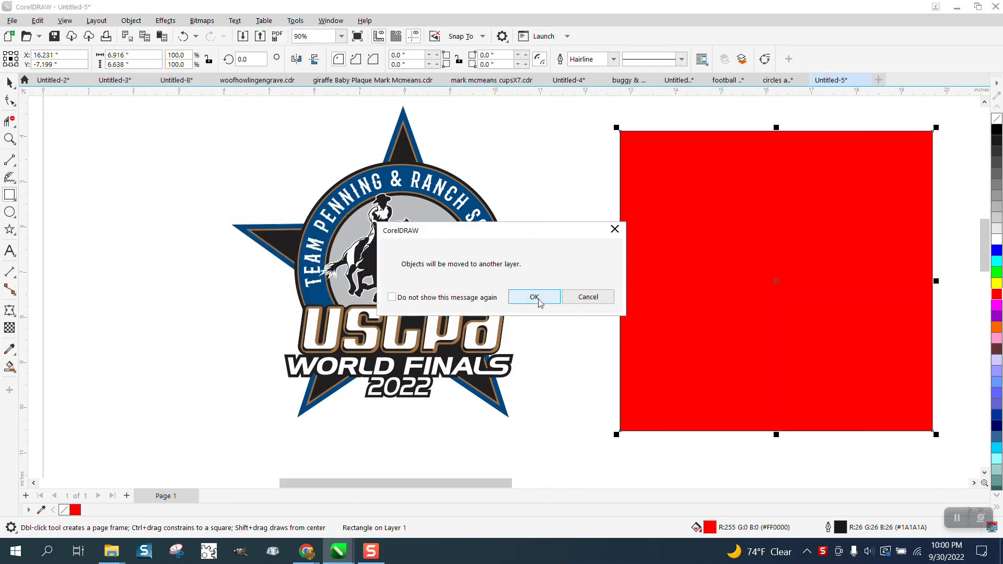
{"action": "left_click", "coordinate": [533, 296]}
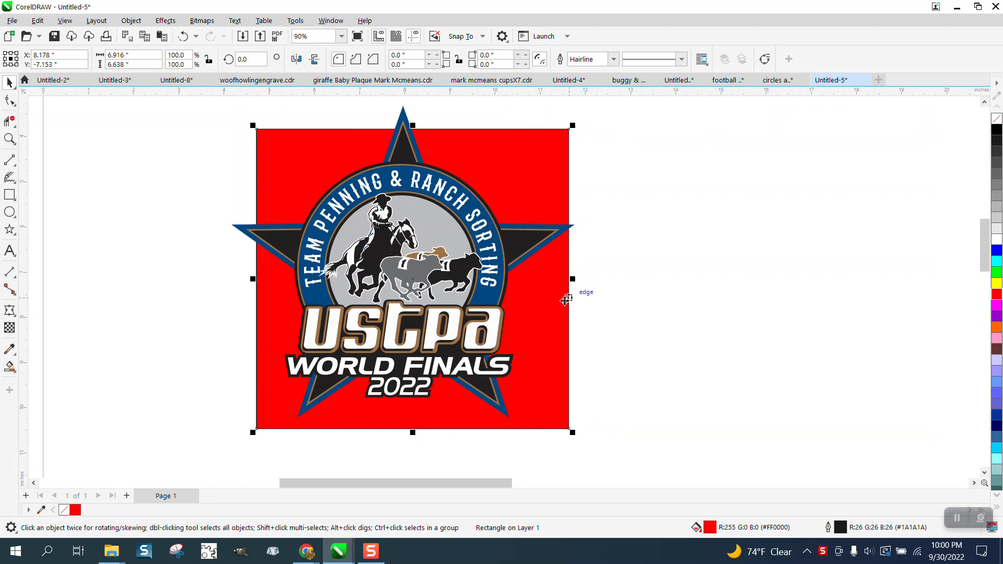
{"action": "mouse_move", "coordinate": [482, 186]}
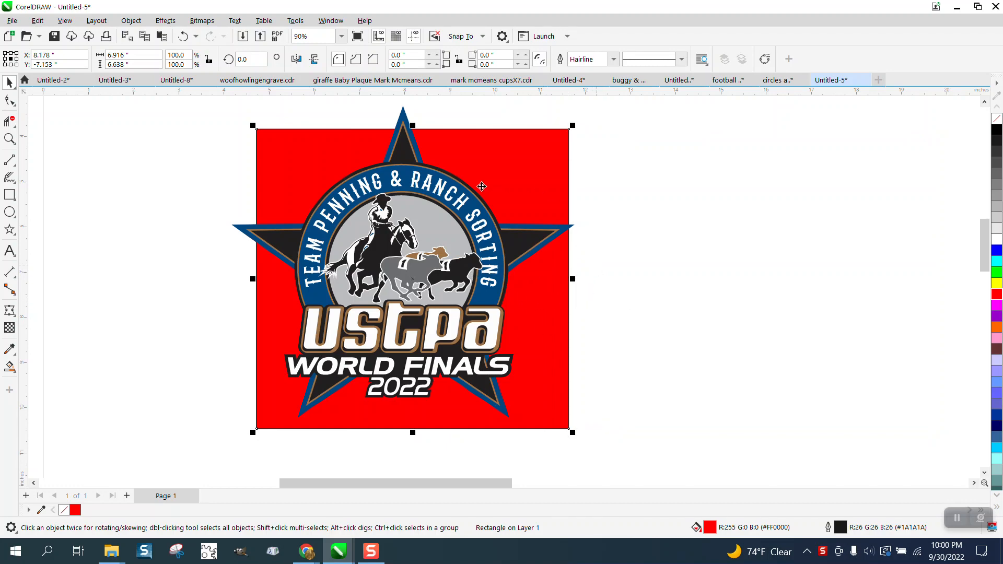
{"action": "mouse_move", "coordinate": [416, 277]}
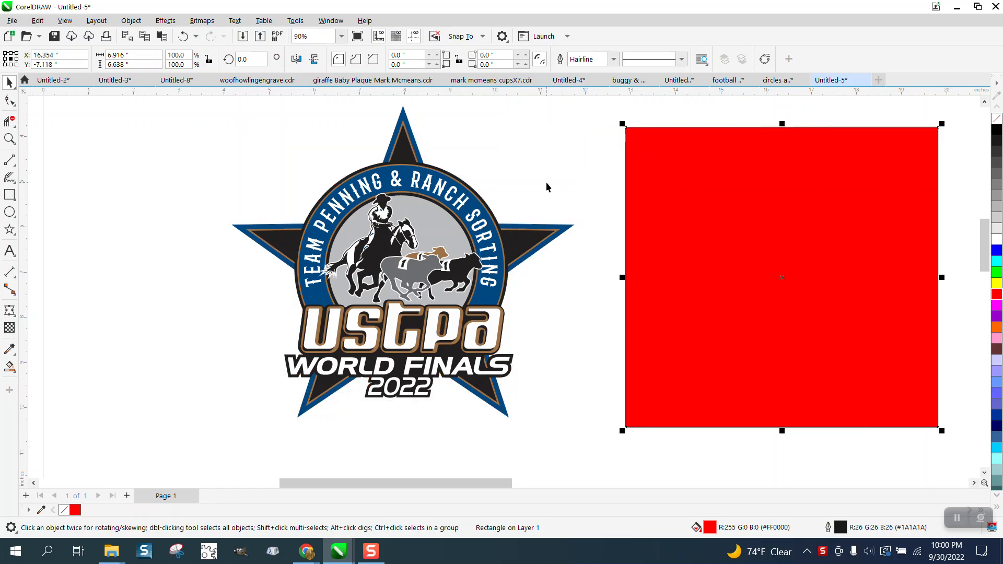
{"action": "mouse_move", "coordinate": [493, 347]}
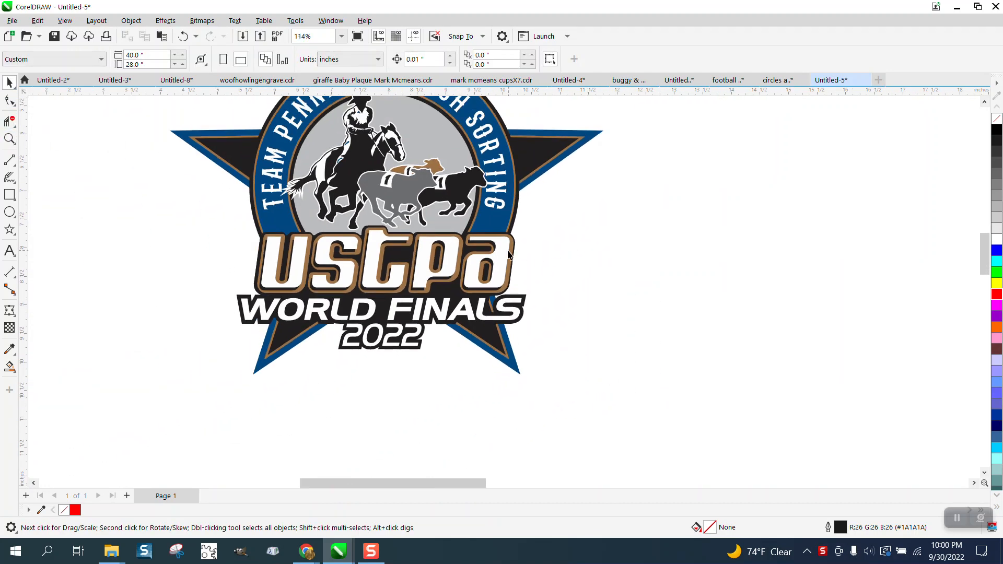
Step: With nothing selected, set the property bar's Nudge Distance to 2 inches
{"action": "left_click", "coordinate": [509, 262]}
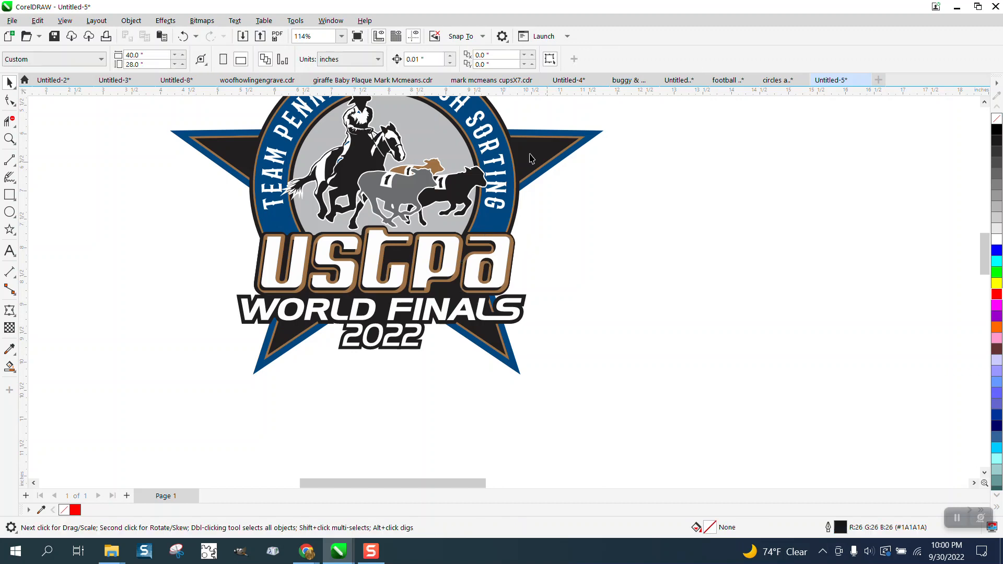
{"action": "left_click", "coordinate": [486, 262]}
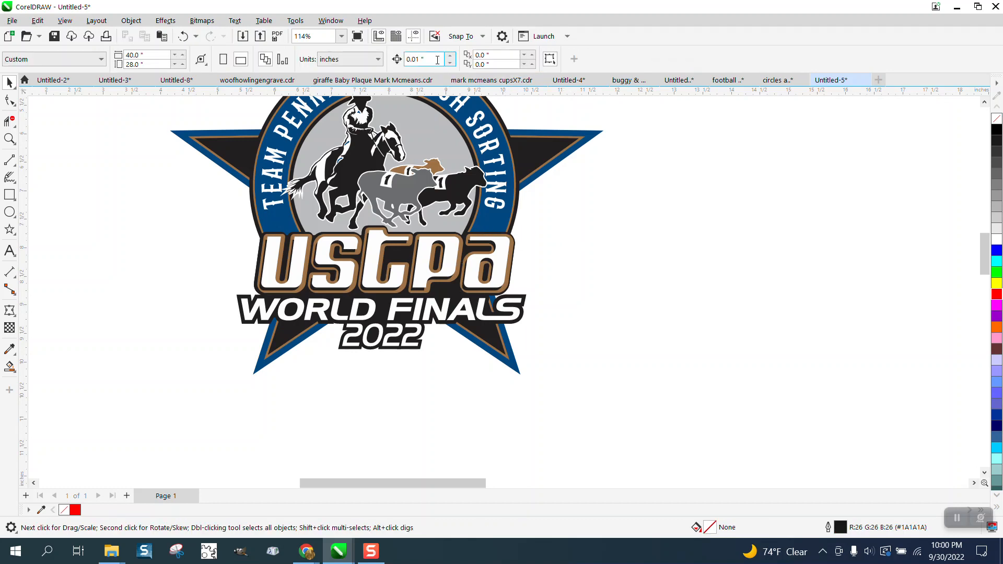
{"action": "type", "text": "2"}
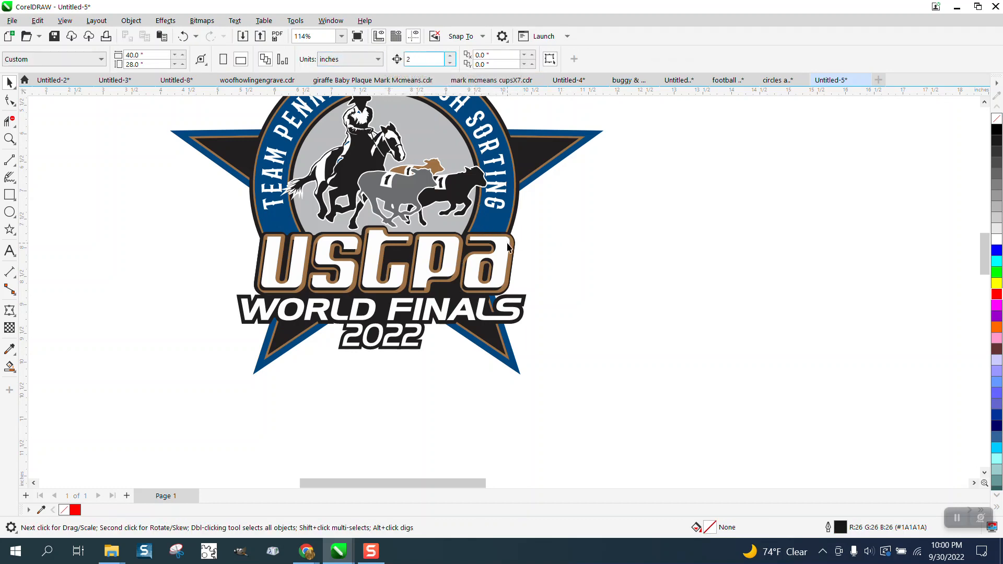
{"action": "left_click", "coordinate": [496, 263]}
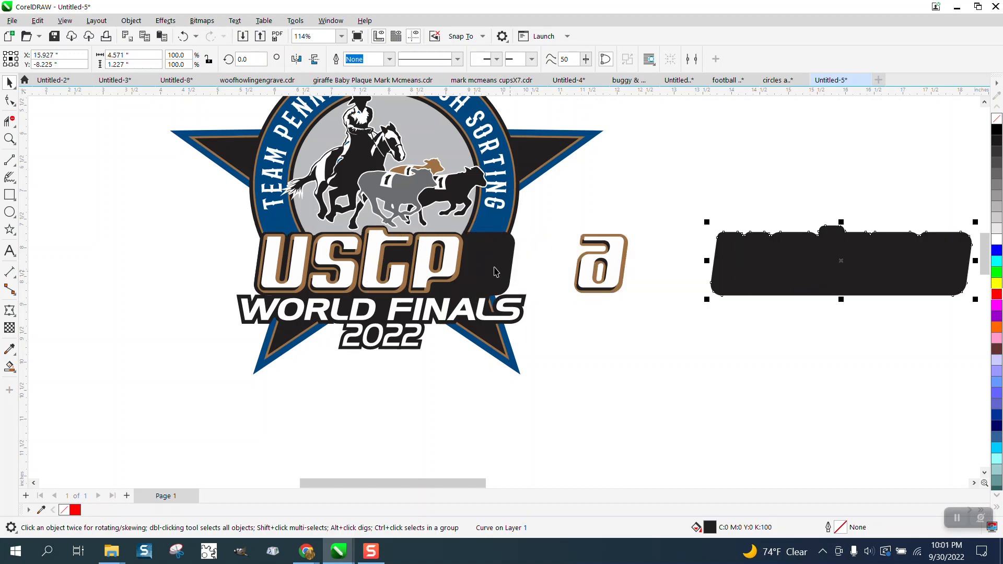
Step: Drag the black backing shapes and outlined star away from the emblem
{"action": "left_click", "coordinate": [600, 262]}
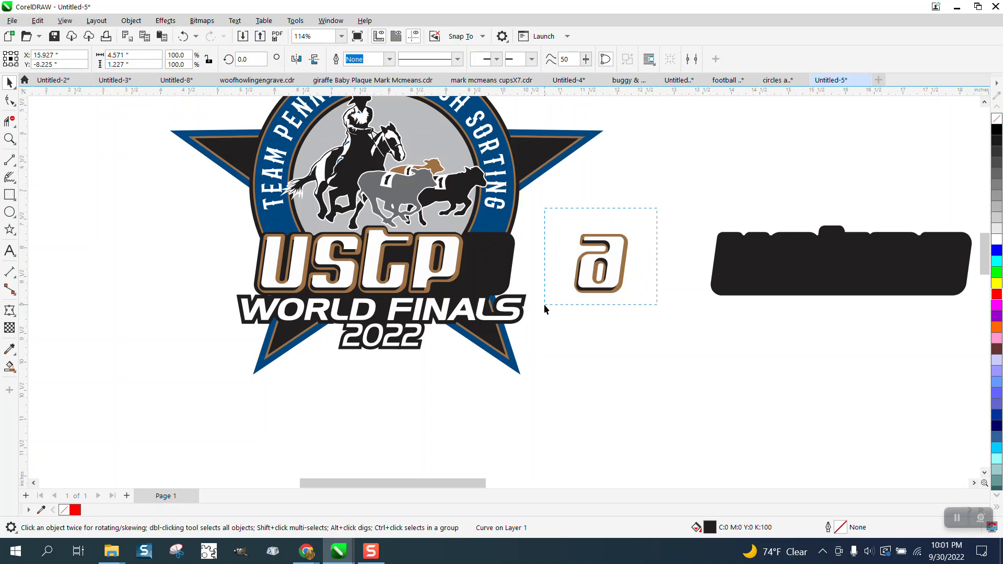
{"action": "left_click_drag", "start_coordinate": [600, 256], "coordinate": [487, 262]}
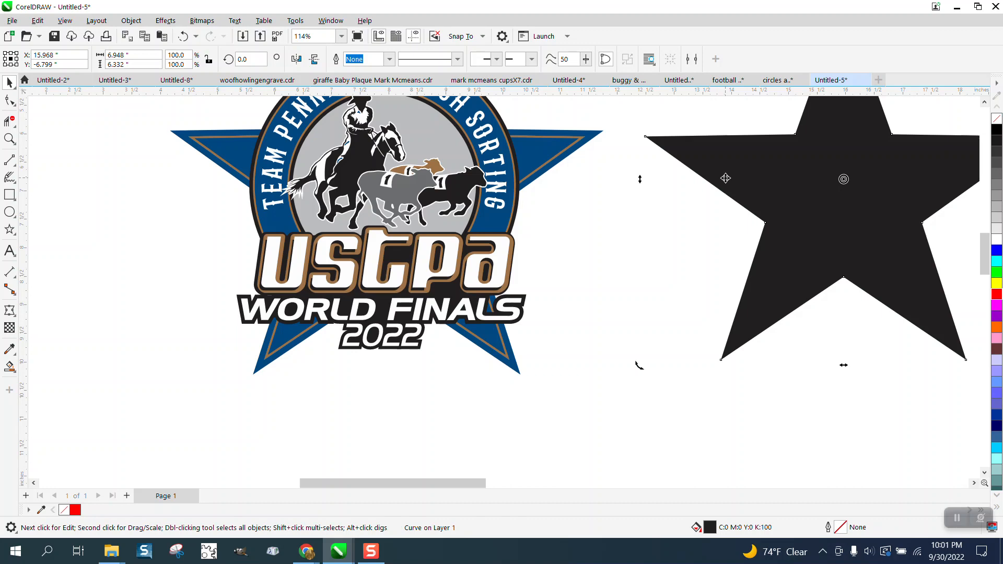
{"action": "mouse_move", "coordinate": [191, 101]}
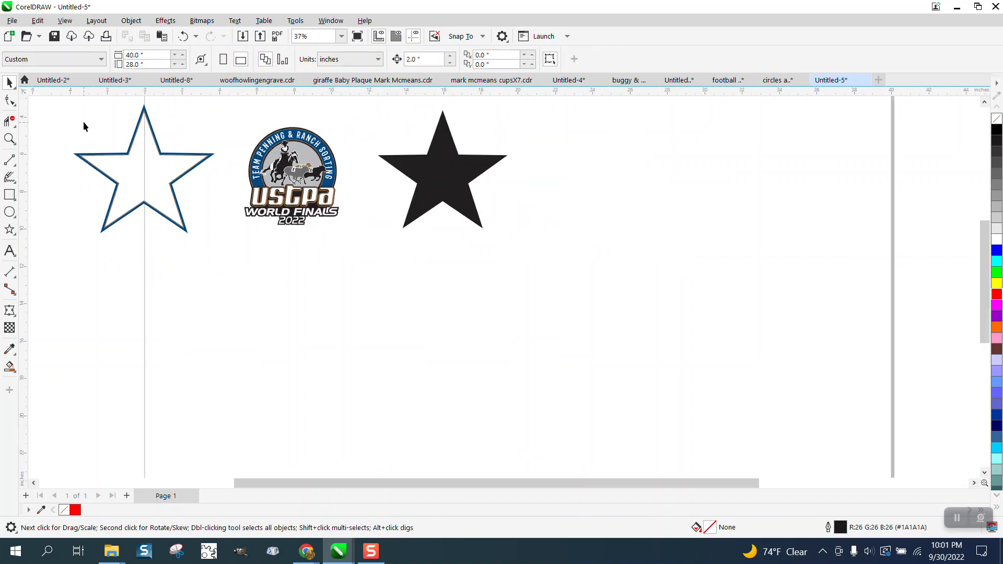
Step: Move the blue-outlined star onto the emblem and Smart Fill it black, then zoom in
{"action": "left_click", "coordinate": [143, 168]}
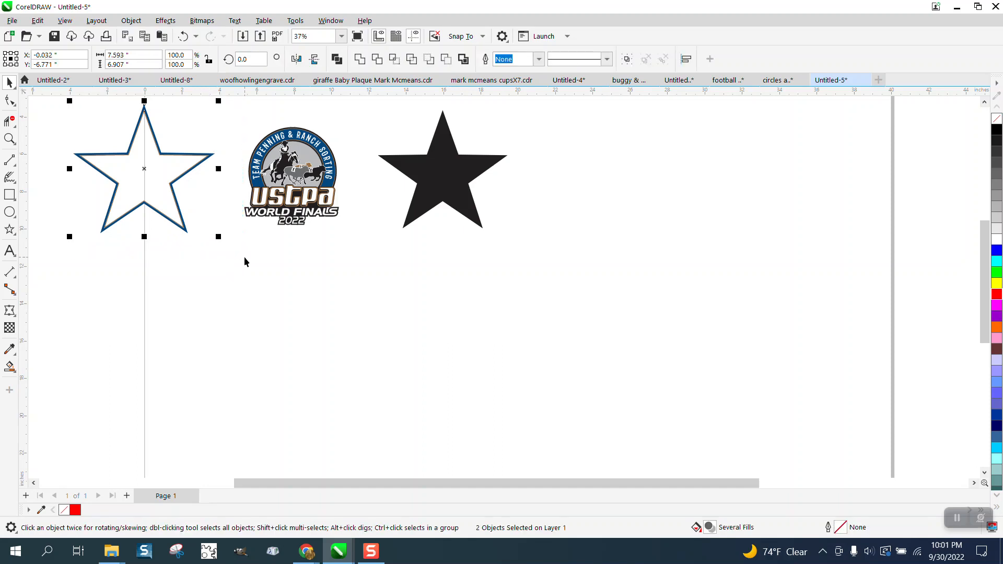
{"action": "left_click_drag", "start_coordinate": [145, 169], "coordinate": [294, 168]}
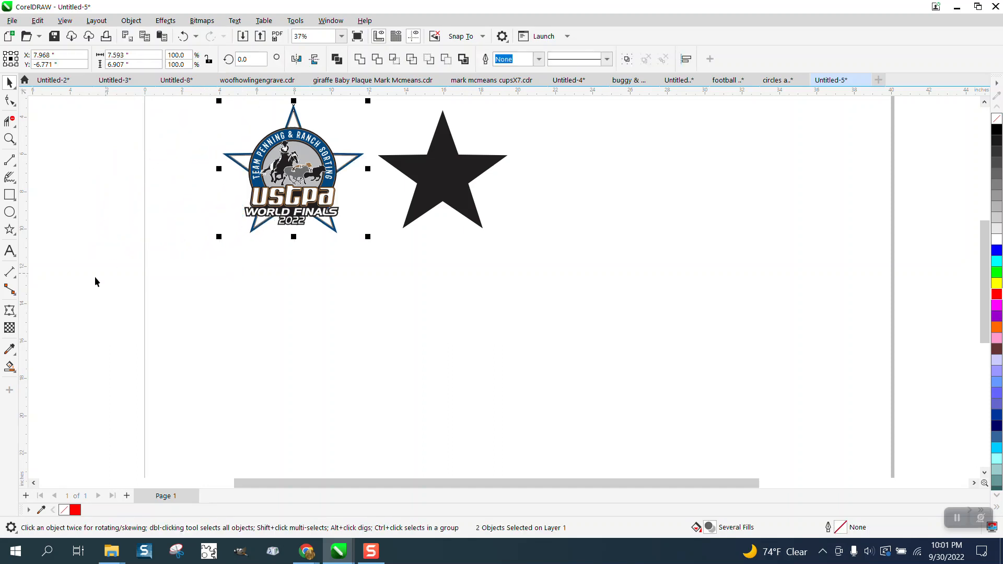
{"action": "left_click", "coordinate": [11, 367]}
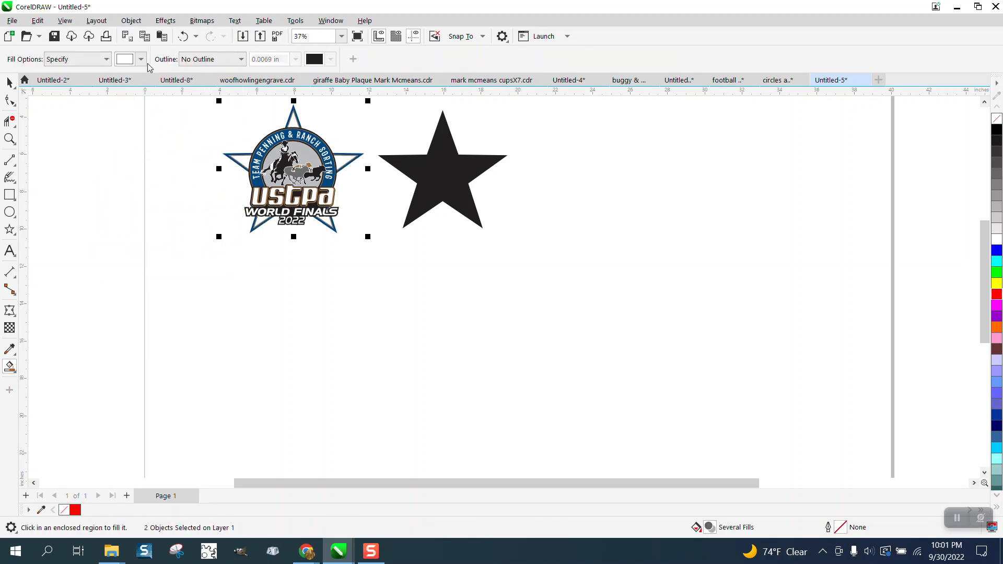
{"action": "left_click", "coordinate": [140, 59]}
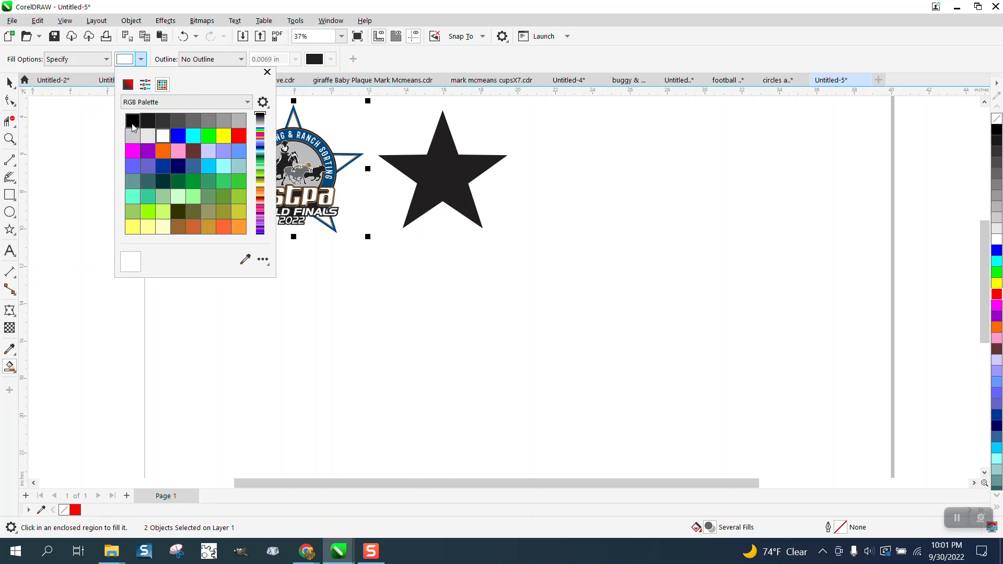
{"action": "left_click", "coordinate": [131, 121]}
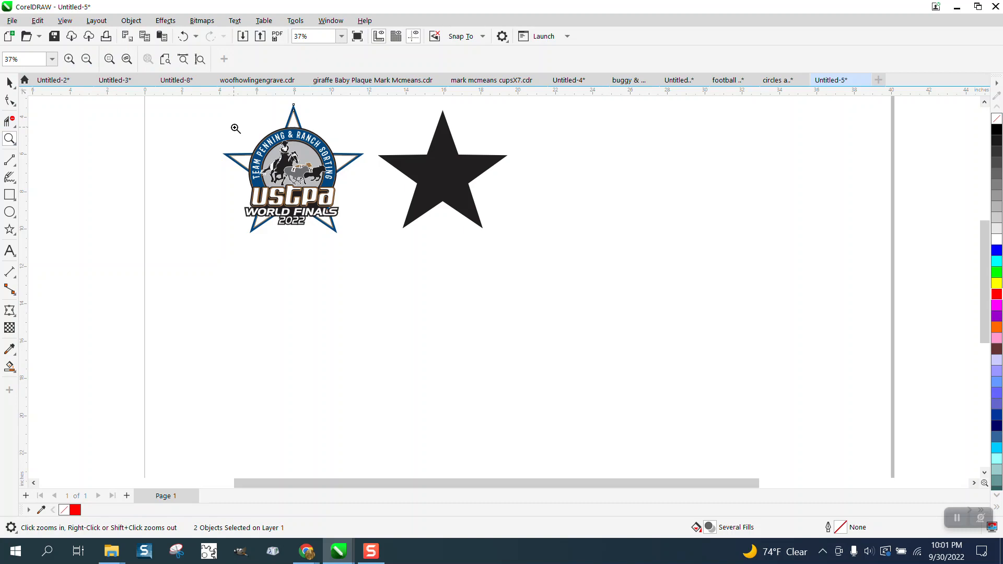
{"action": "left_click", "coordinate": [236, 128]}
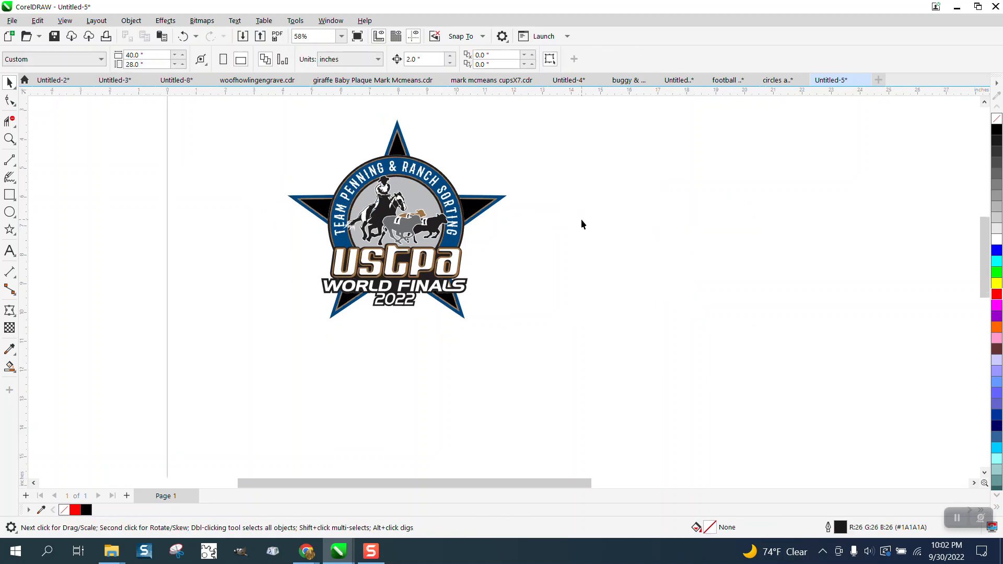
{"action": "mouse_move", "coordinate": [496, 195]}
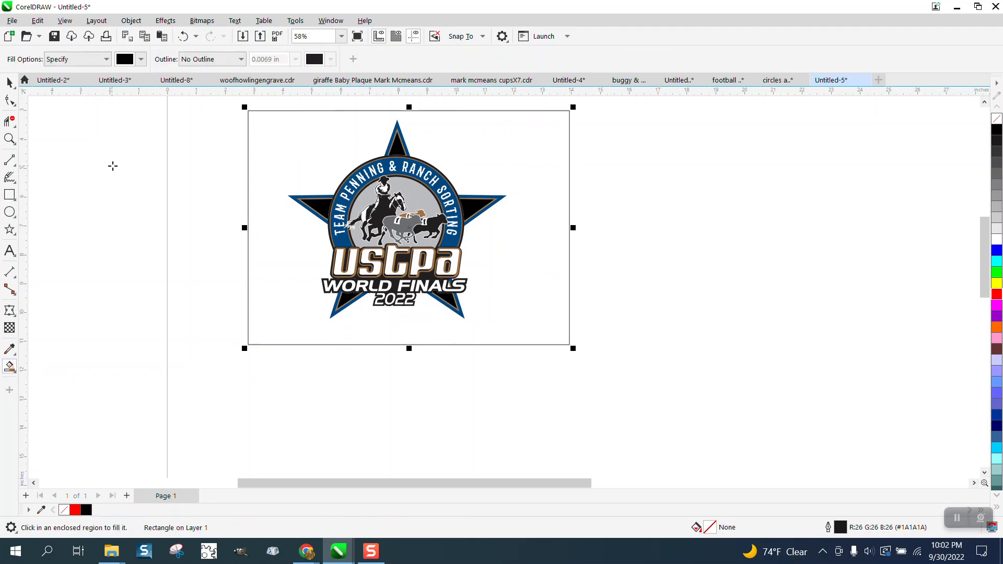
Step: Fill the rectangle blue, send the white logo silhouette behind, and zoom on its lower edge
{"action": "left_click", "coordinate": [139, 59]}
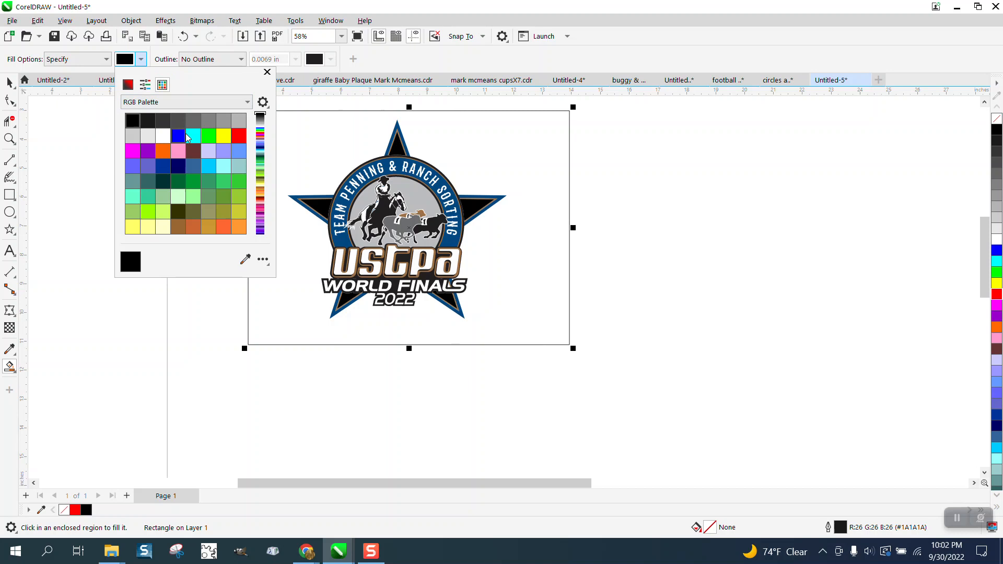
{"action": "left_click", "coordinate": [179, 134]}
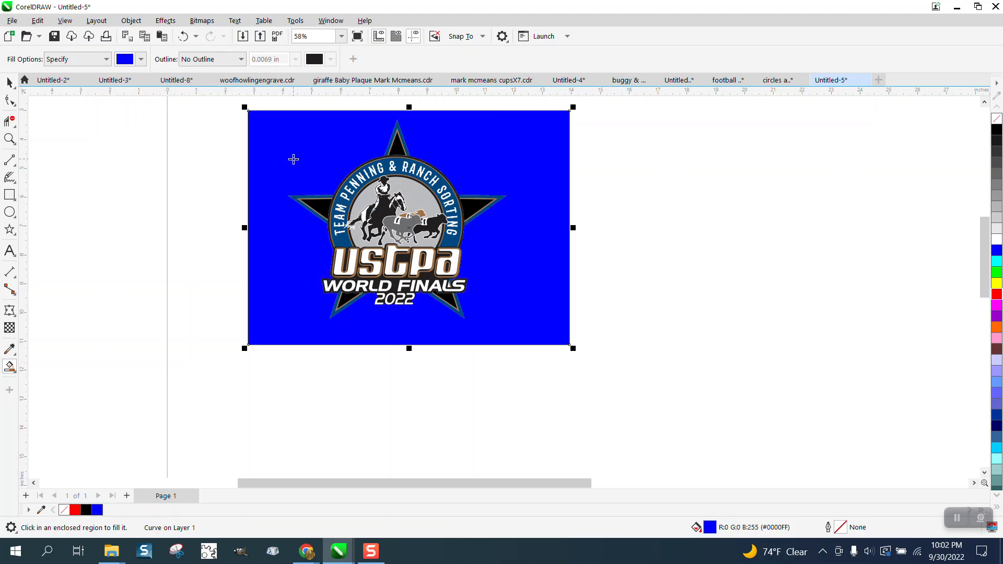
{"action": "left_click_drag", "start_coordinate": [409, 227], "coordinate": [697, 227]}
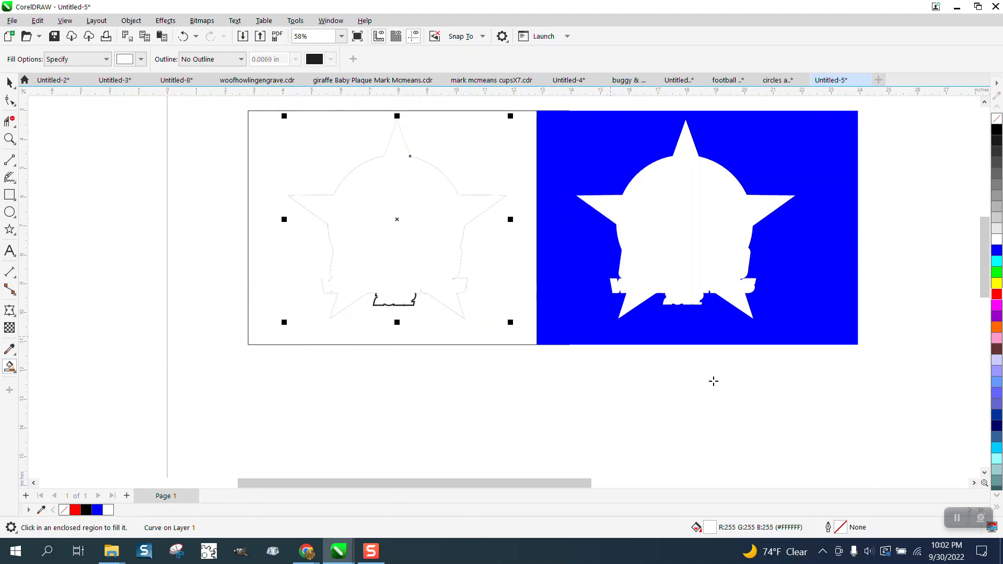
{"action": "left_click", "coordinate": [131, 20]}
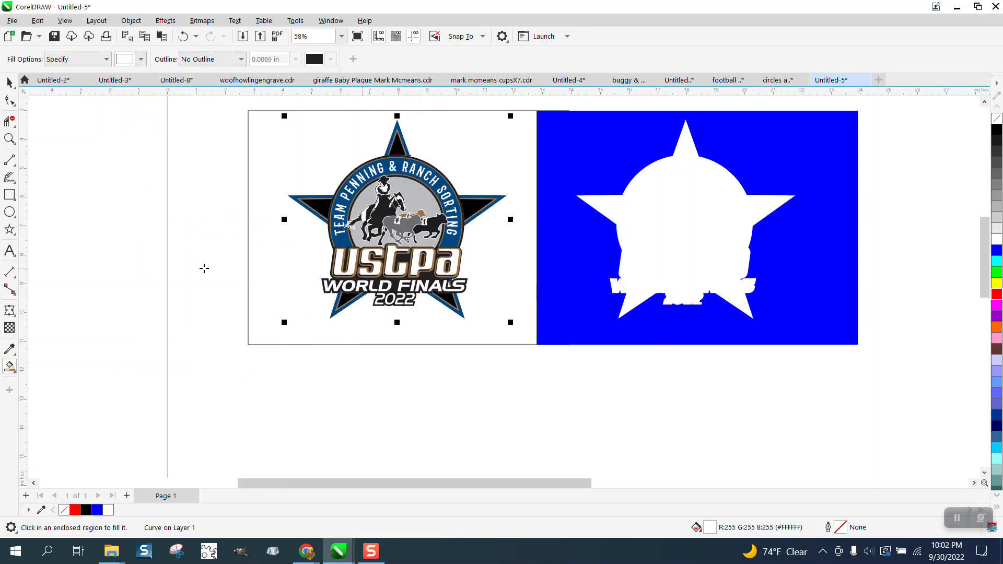
{"action": "left_click_drag", "start_coordinate": [299, 214], "coordinate": [582, 371]}
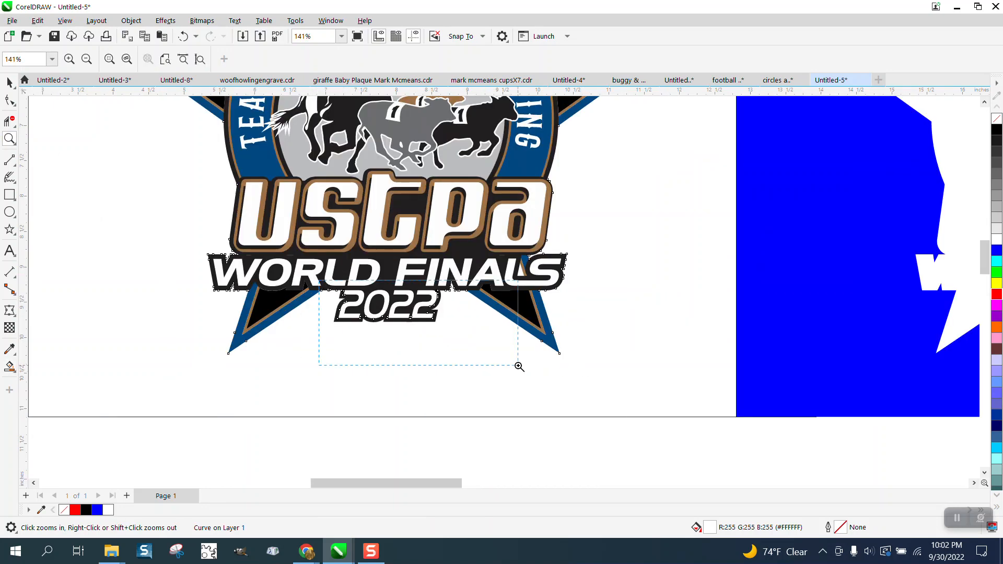
{"action": "left_click", "coordinate": [519, 366]}
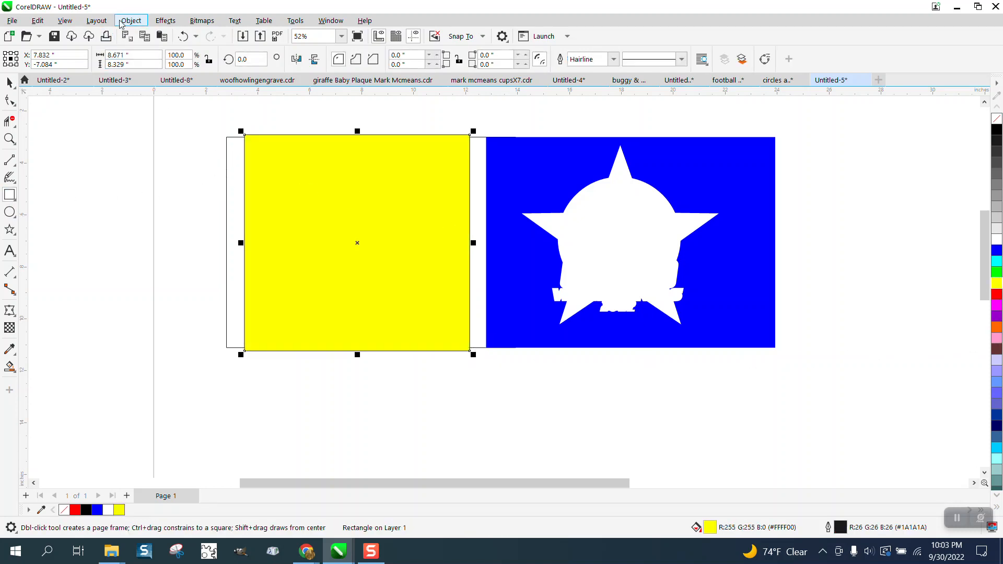
Step: Send the yellow rectangle to the back on another layer and zoom in on the logo
{"action": "left_click", "coordinate": [131, 20]}
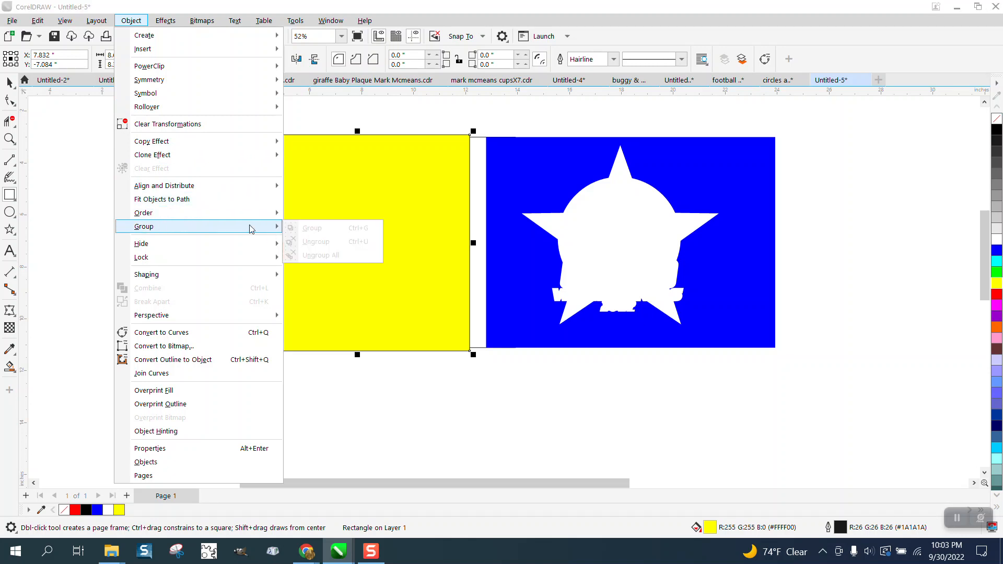
{"action": "left_click", "coordinate": [312, 228]}
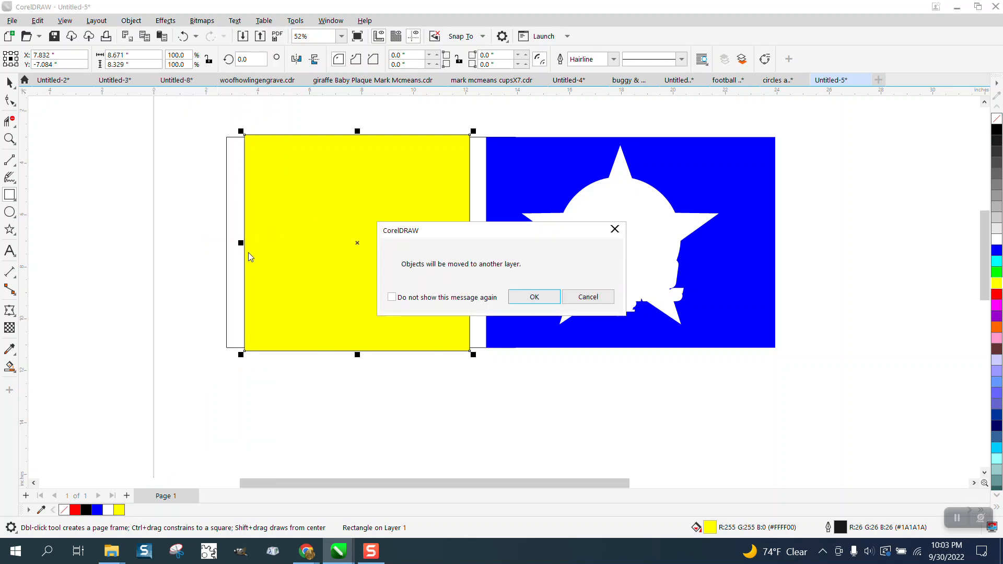
{"action": "left_click", "coordinate": [533, 297]}
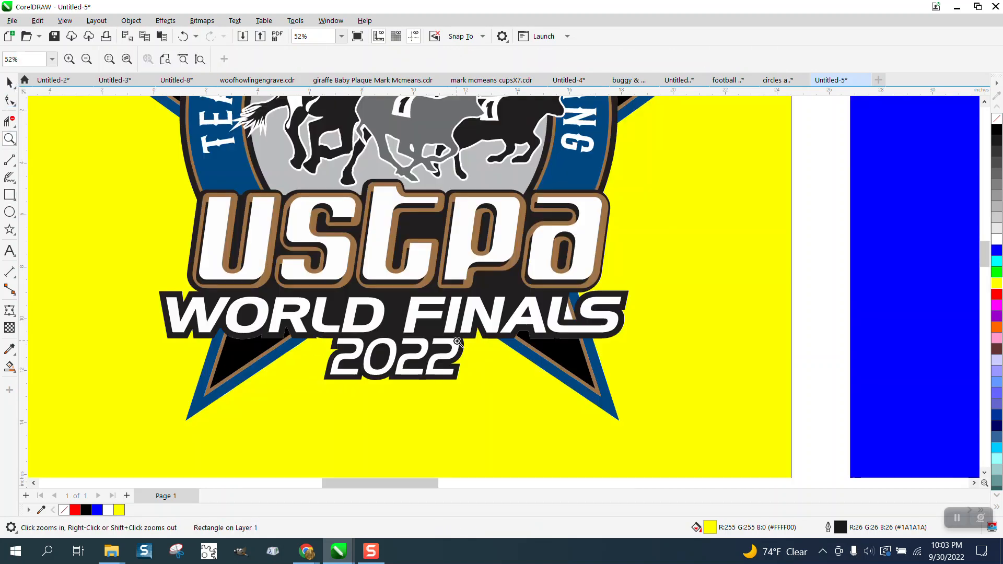
{"action": "left_click", "coordinate": [459, 343]}
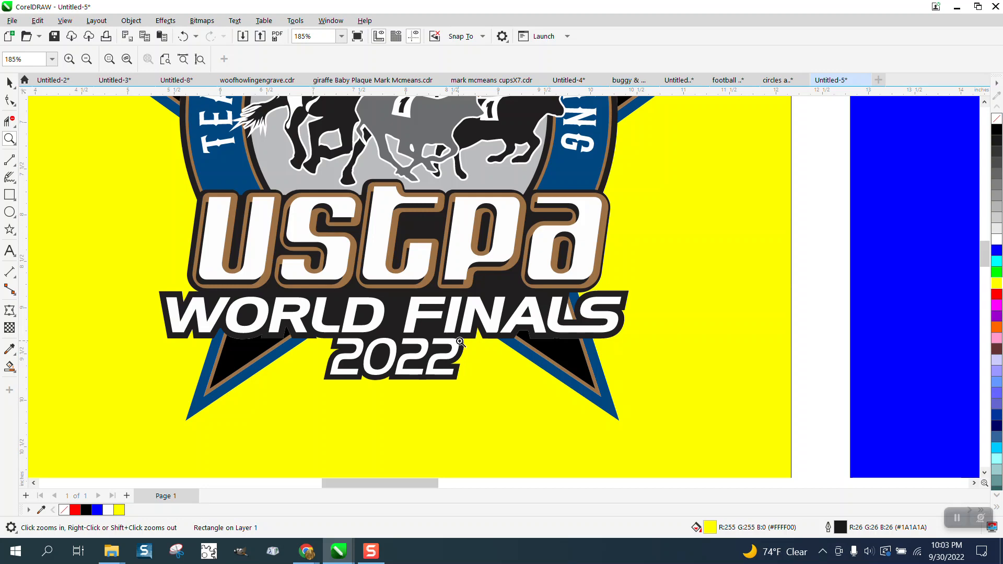